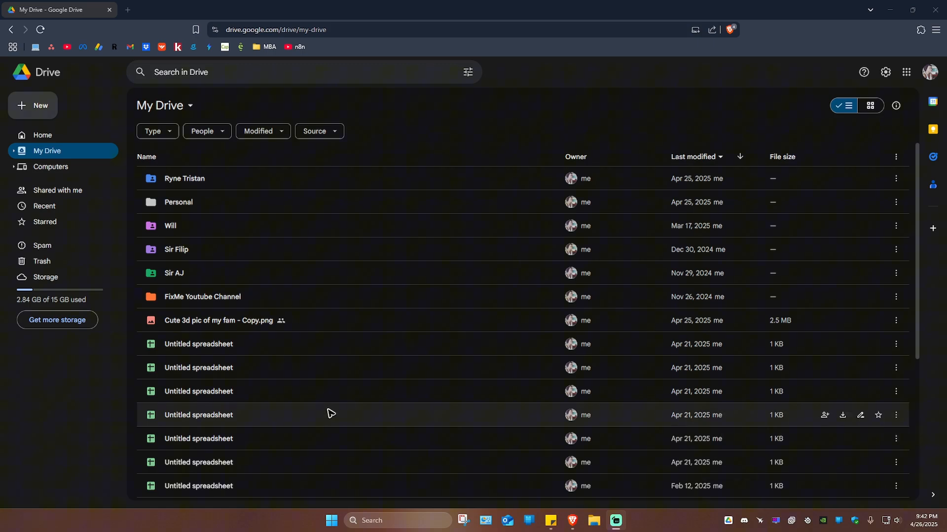
pyautogui.moveTo(317, 400)
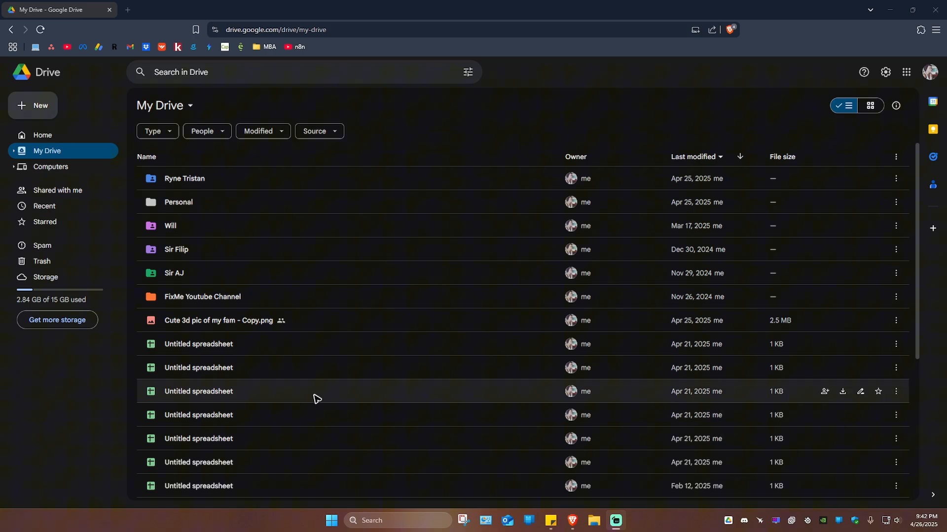
pyautogui.moveTo(281, 322)
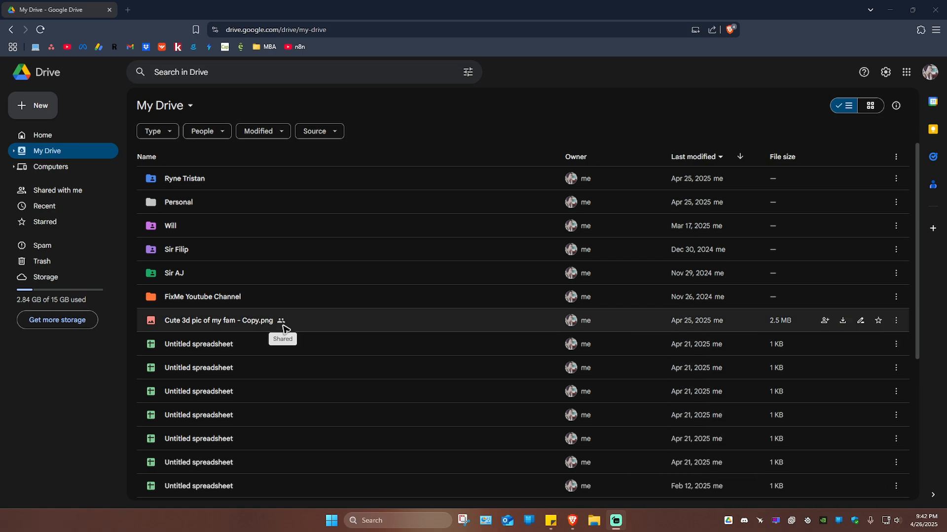
pyautogui.moveTo(91, 130)
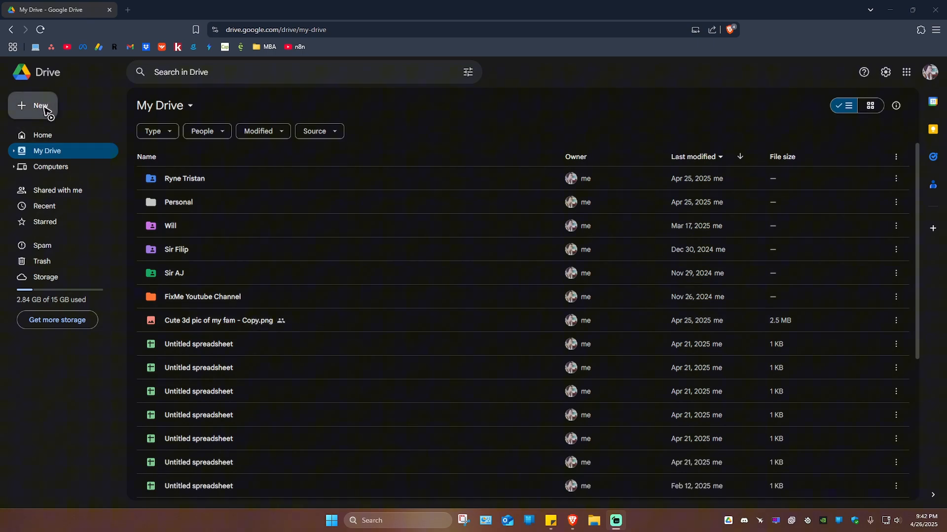
# Make a new My Drive folder named 'For My Team'
pyautogui.click(33, 106)
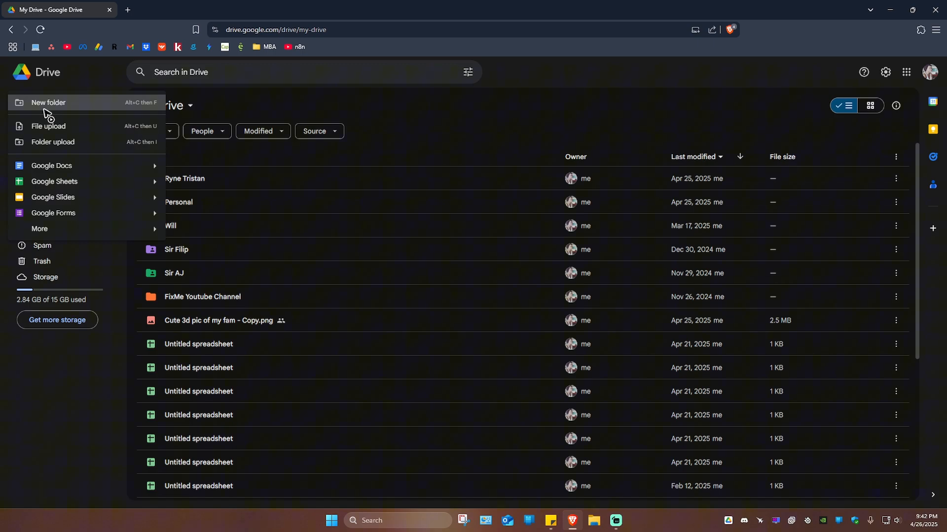
pyautogui.click(49, 103)
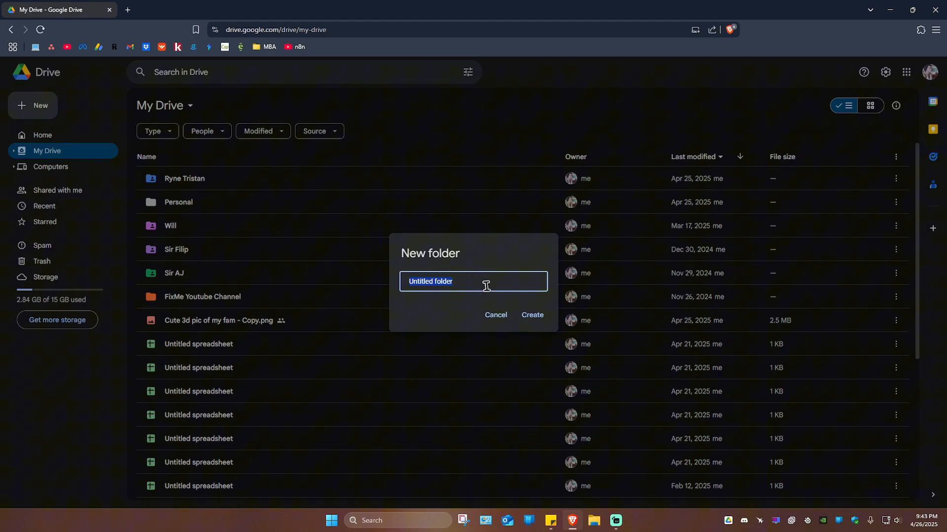
pyautogui.moveTo(490, 301)
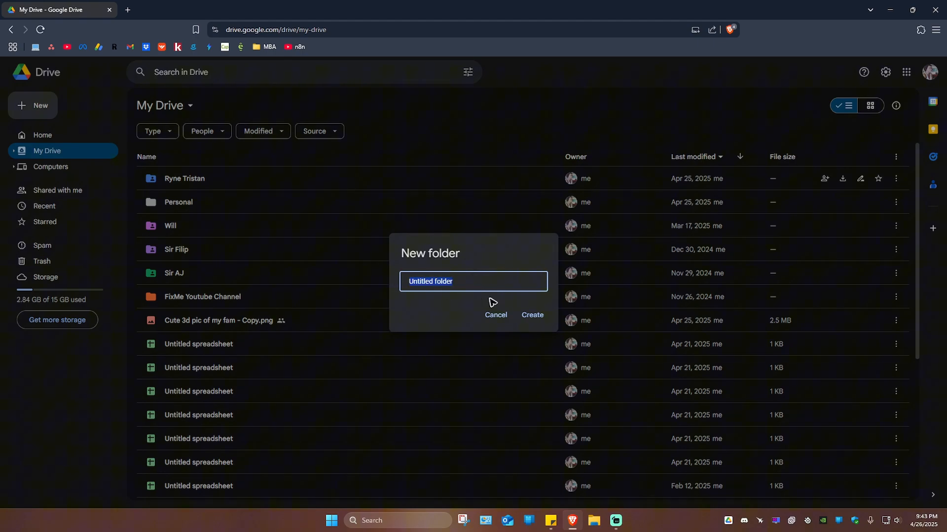
pyautogui.write('For My Te')
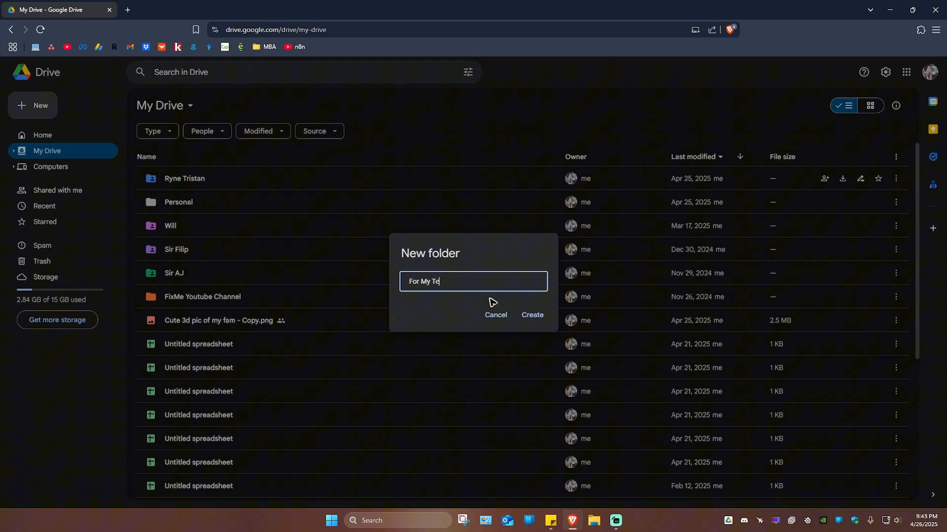
pyautogui.click(532, 315)
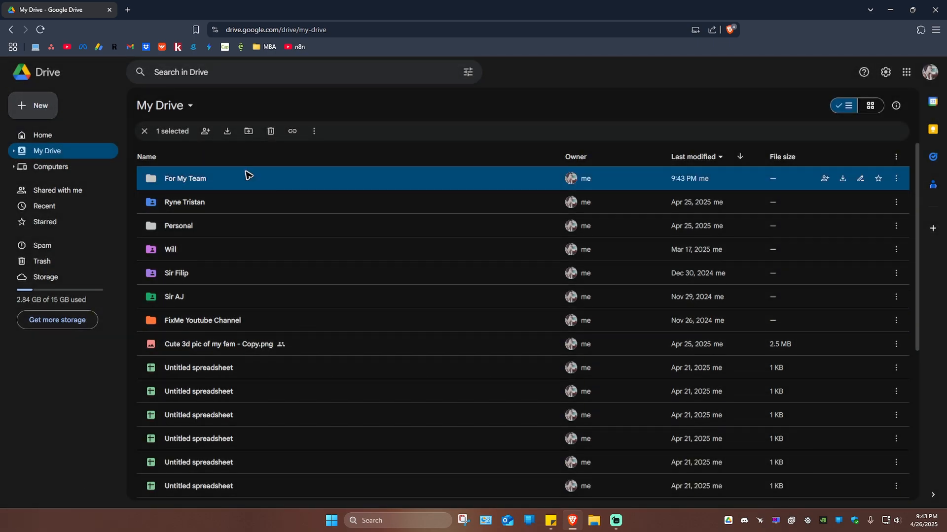
pyautogui.moveTo(200, 180)
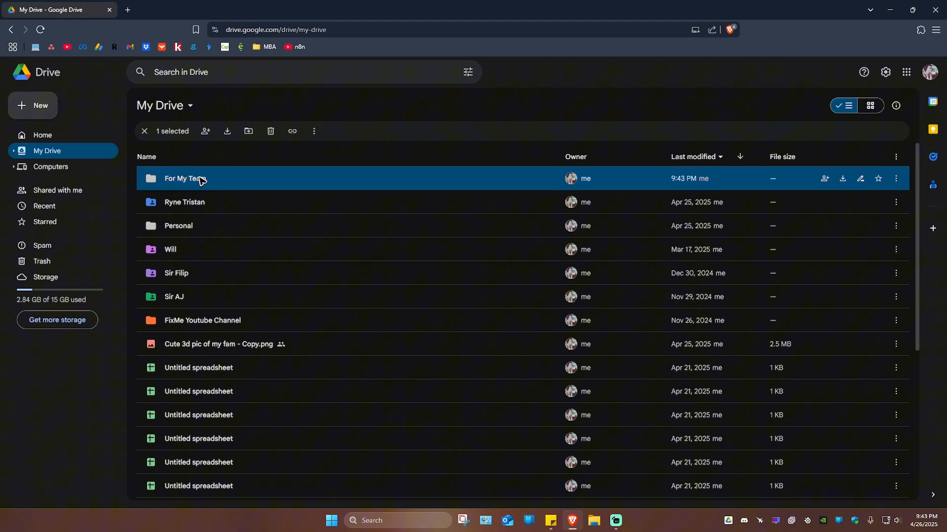
pyautogui.moveTo(216, 182)
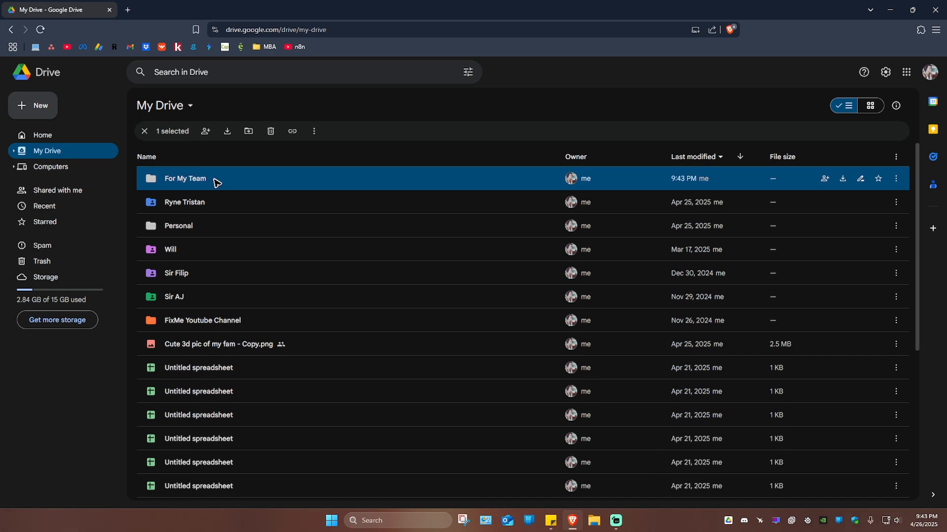
# Open the For My Team folder from the My Drive list
pyautogui.doubleClick(185, 179)
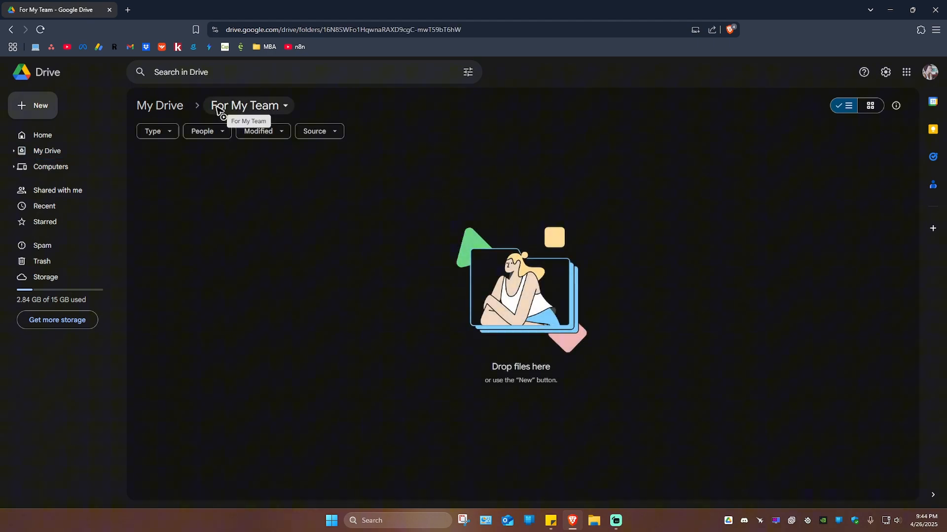
pyautogui.click(285, 105)
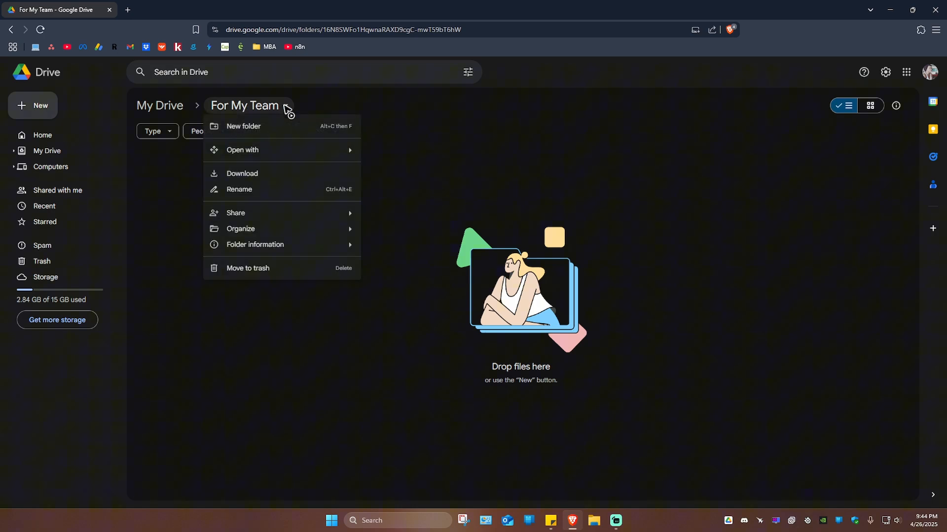
pyautogui.moveTo(277, 219)
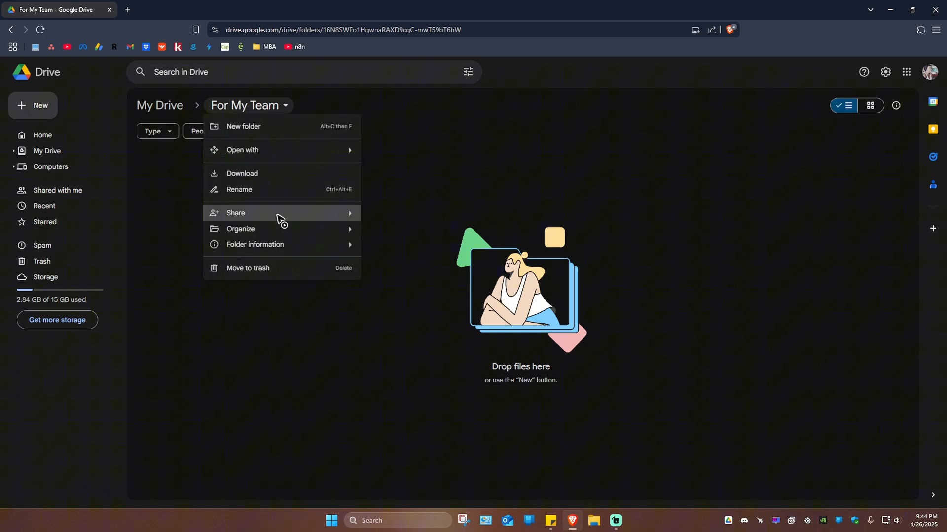
pyautogui.moveTo(280, 213)
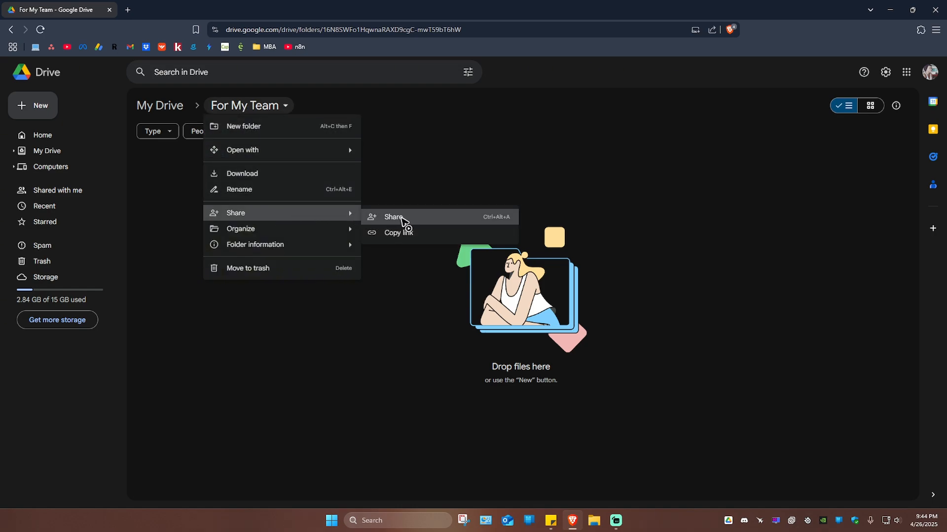
pyautogui.click(393, 217)
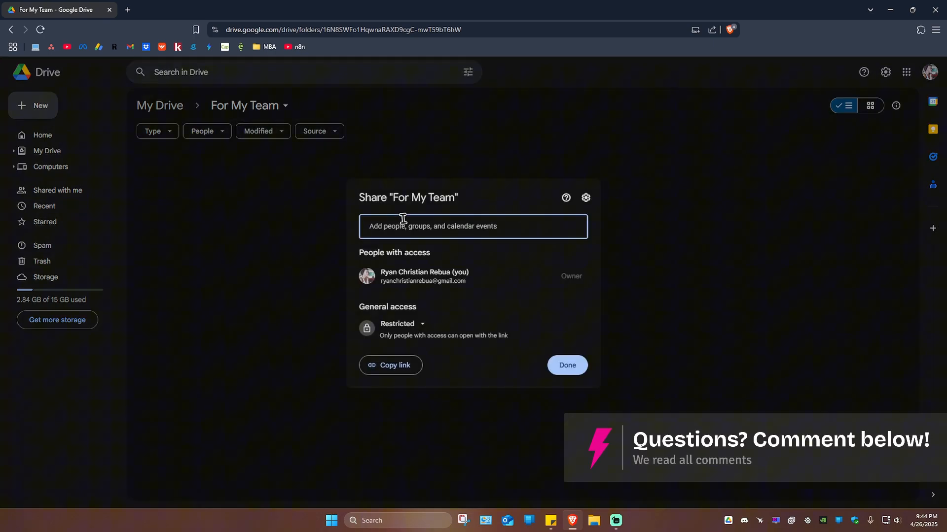
pyautogui.moveTo(504, 308)
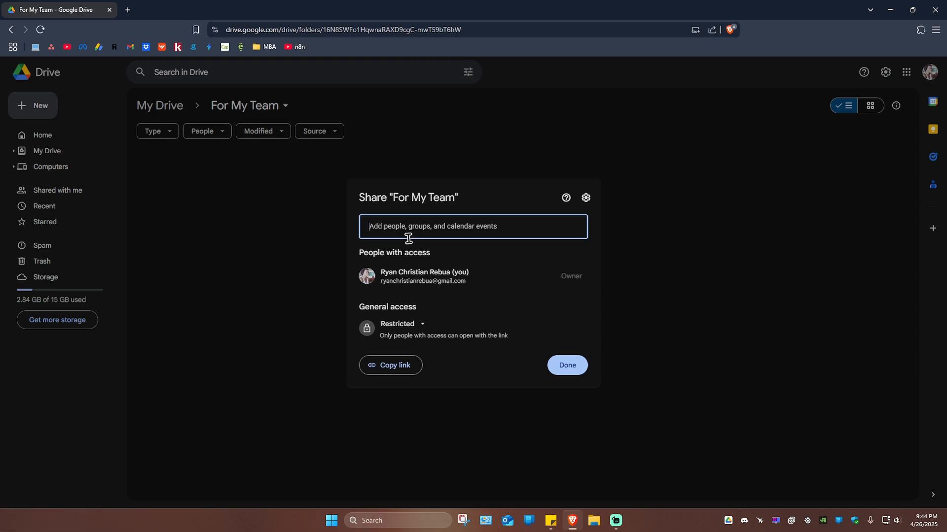
pyautogui.moveTo(412, 228)
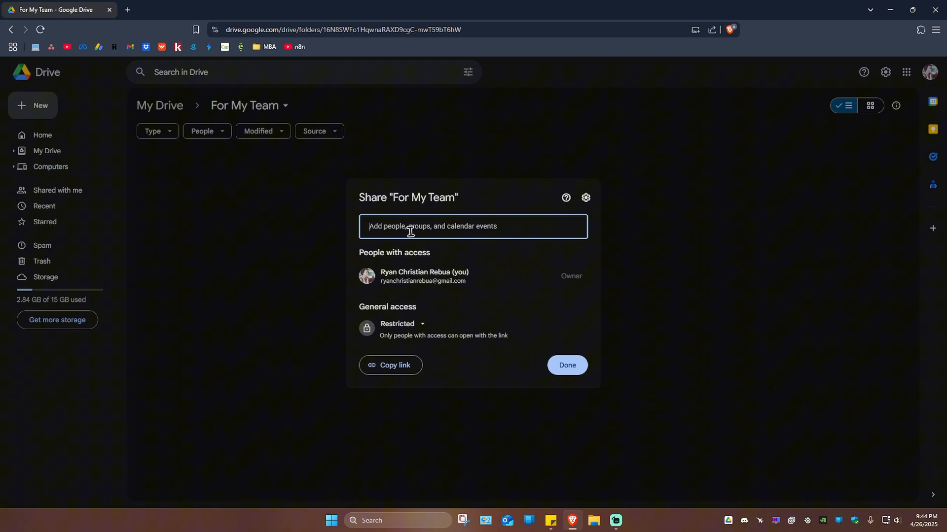
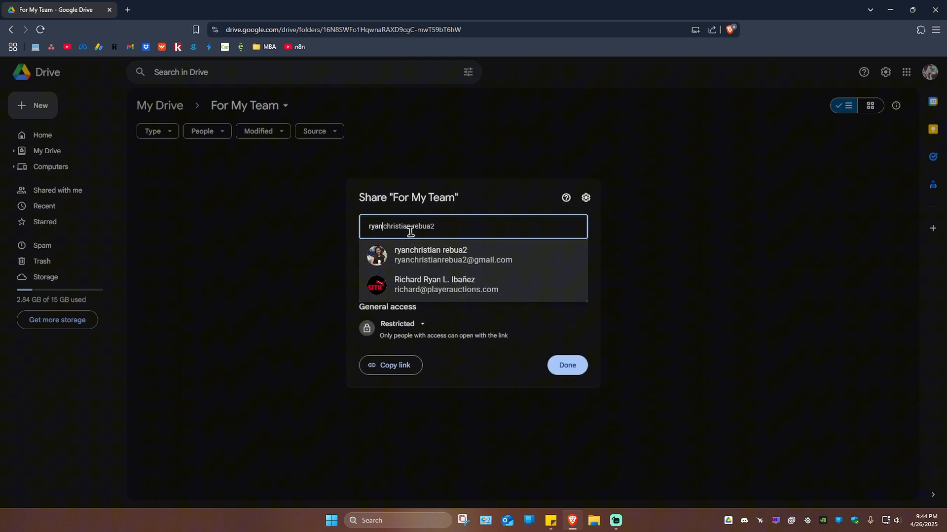
pyautogui.click(429, 255)
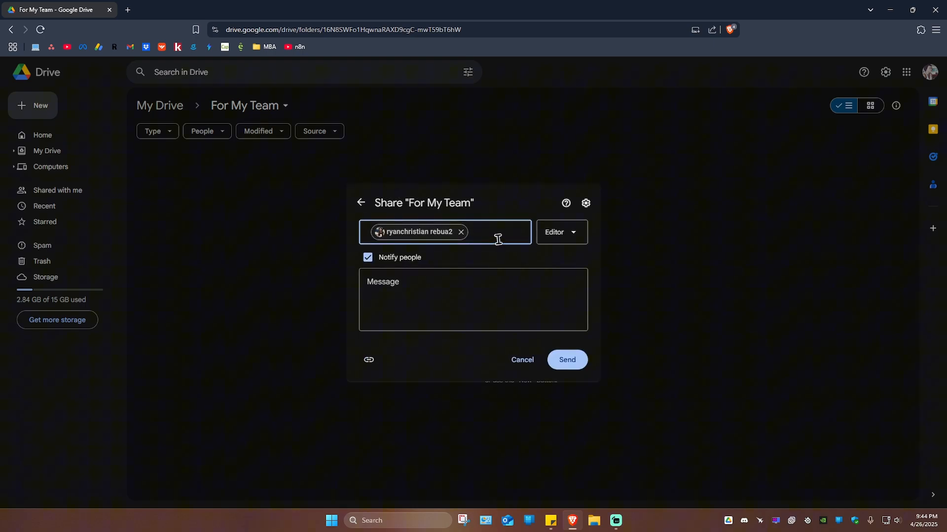
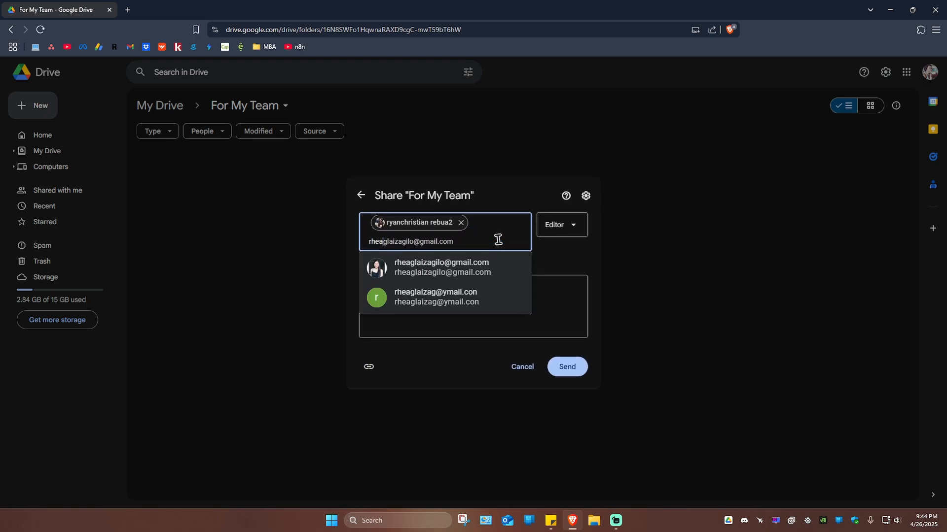
pyautogui.click(442, 267)
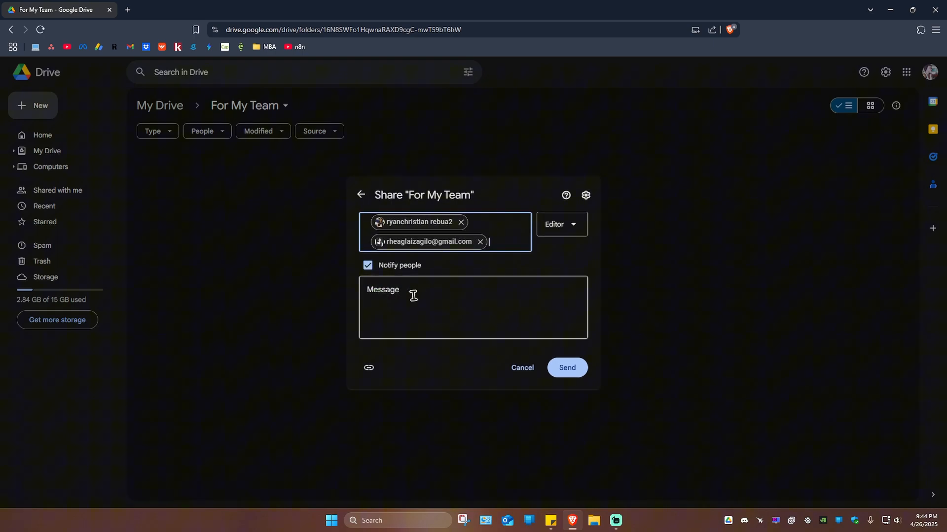
pyautogui.moveTo(431, 305)
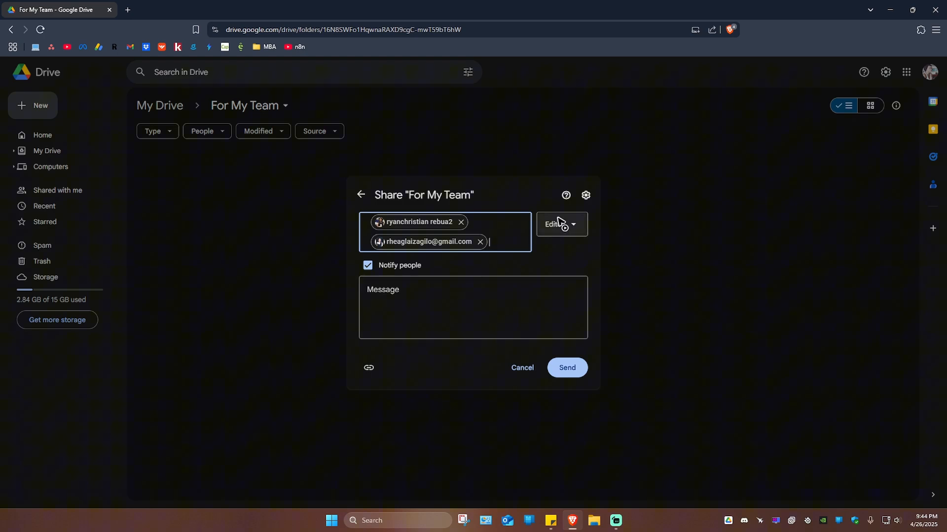
pyautogui.click(561, 224)
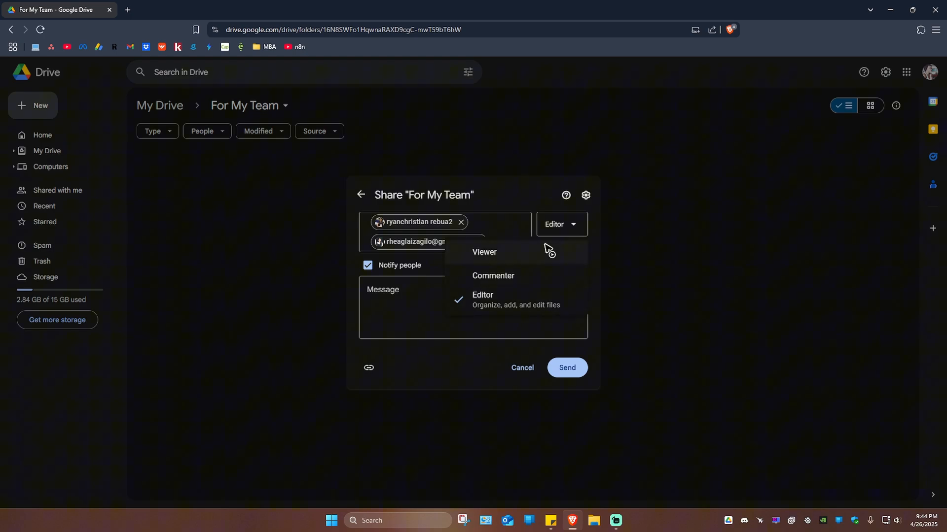
pyautogui.moveTo(493, 306)
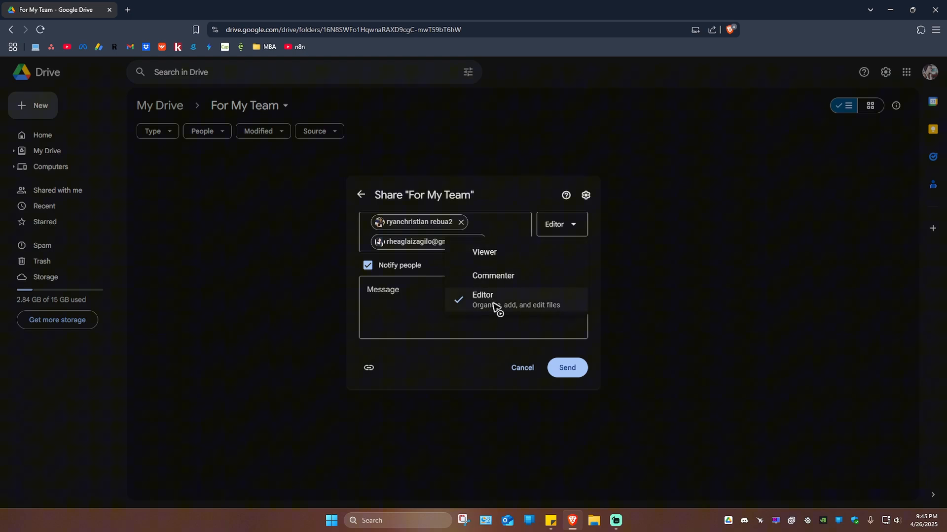
pyautogui.click(482, 295)
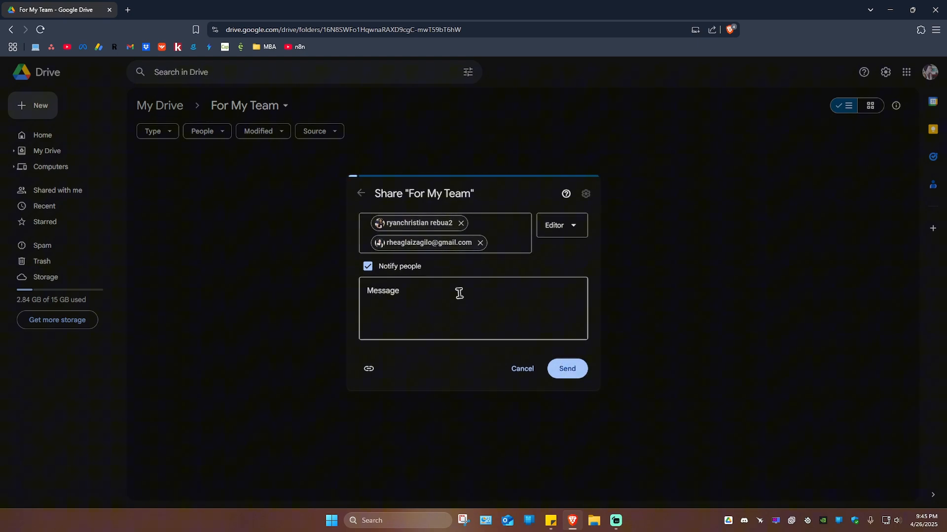
pyautogui.click(567, 368)
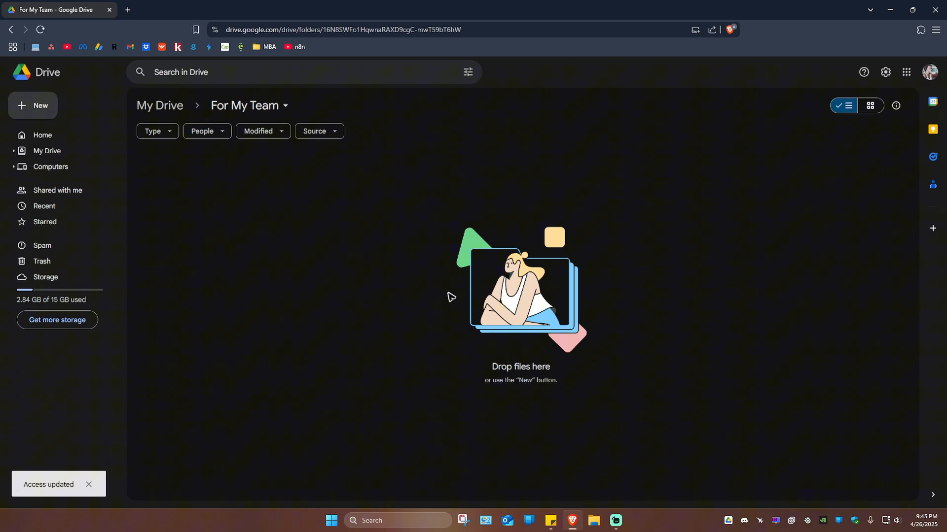
# View the 'Folder shared with you: For My Team' email and dismiss the dynamic email tip
pyautogui.click(304, 10)
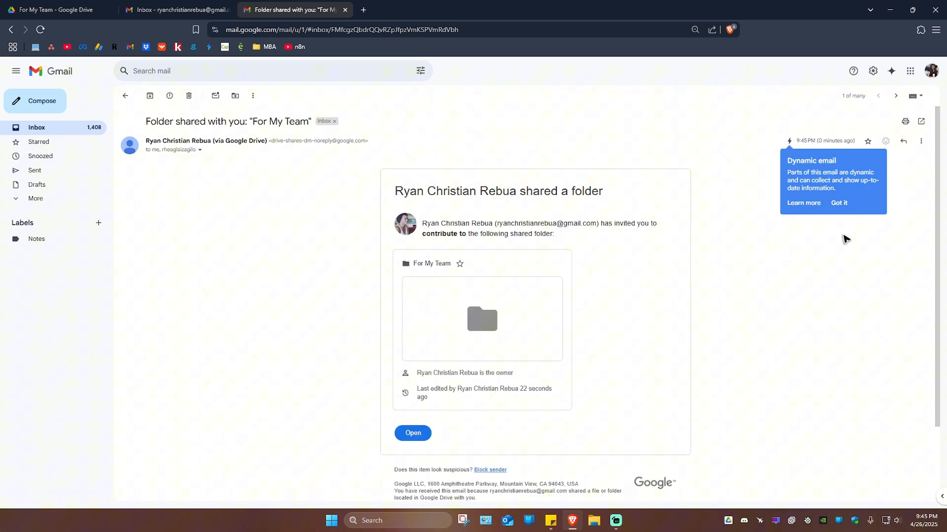
pyautogui.click(839, 203)
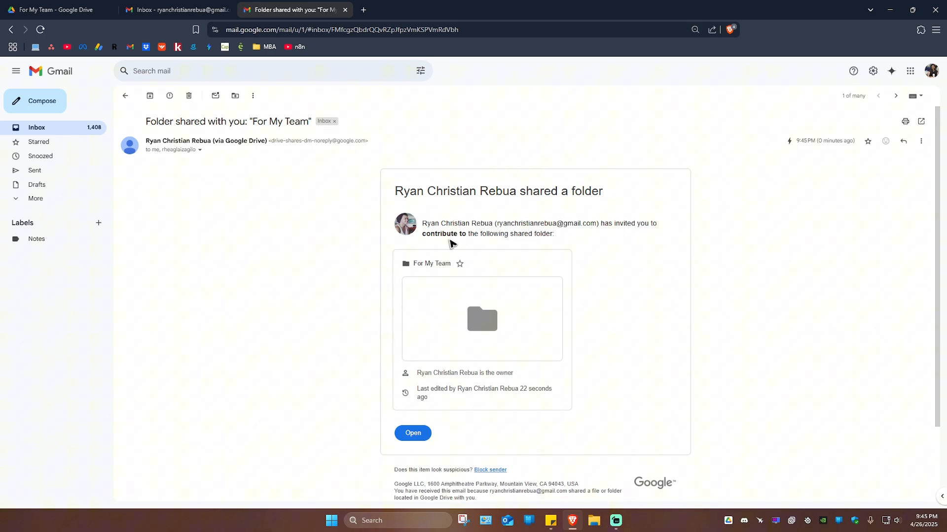
pyautogui.moveTo(551, 241)
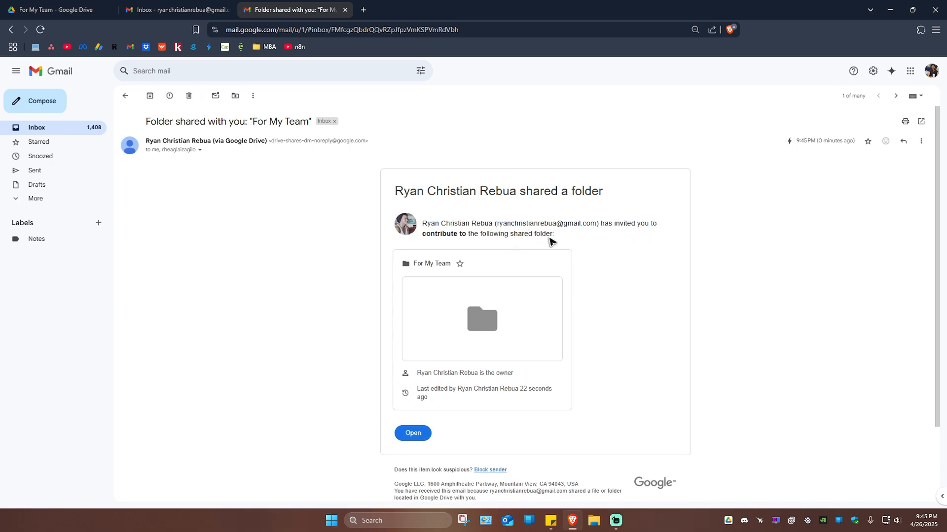
pyautogui.moveTo(482, 321)
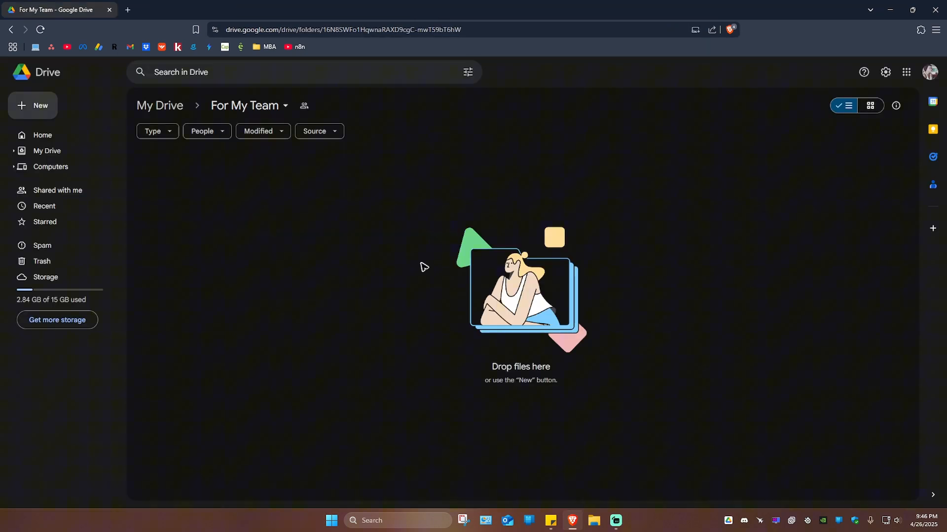
# Select the folder's web address and reopen For My Team's sharing settings
pyautogui.click(342, 29)
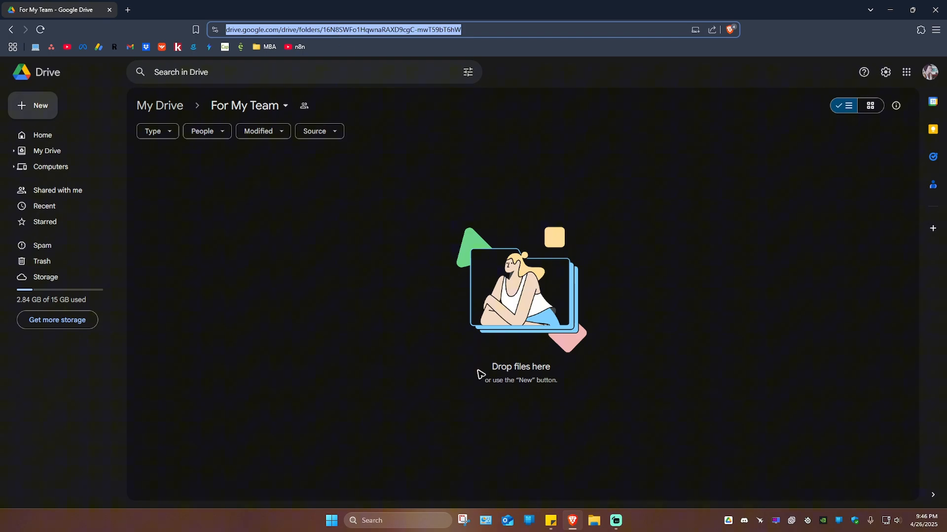
pyautogui.moveTo(470, 375)
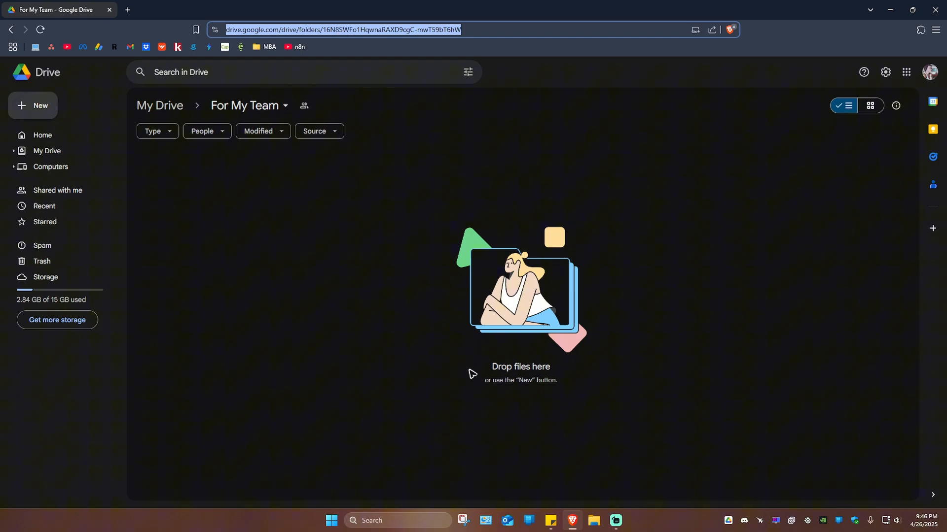
pyautogui.click(285, 106)
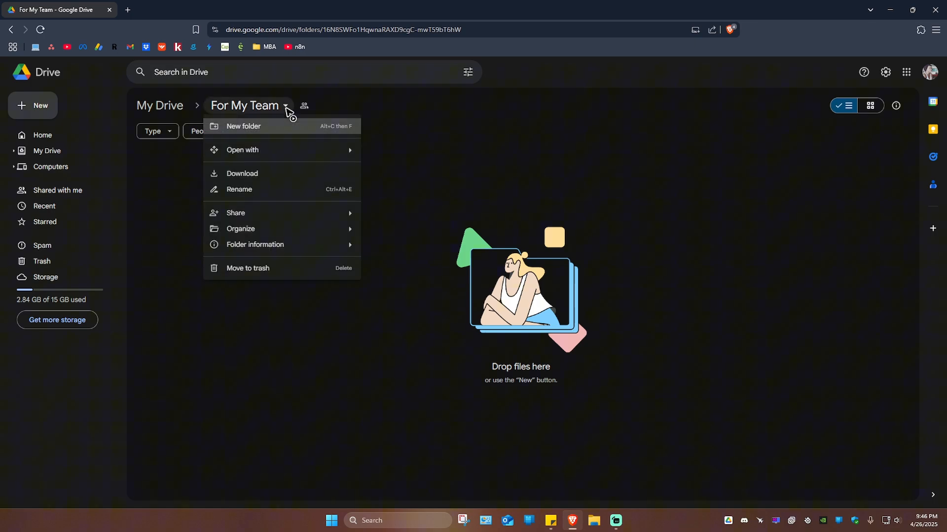
pyautogui.moveTo(263, 213)
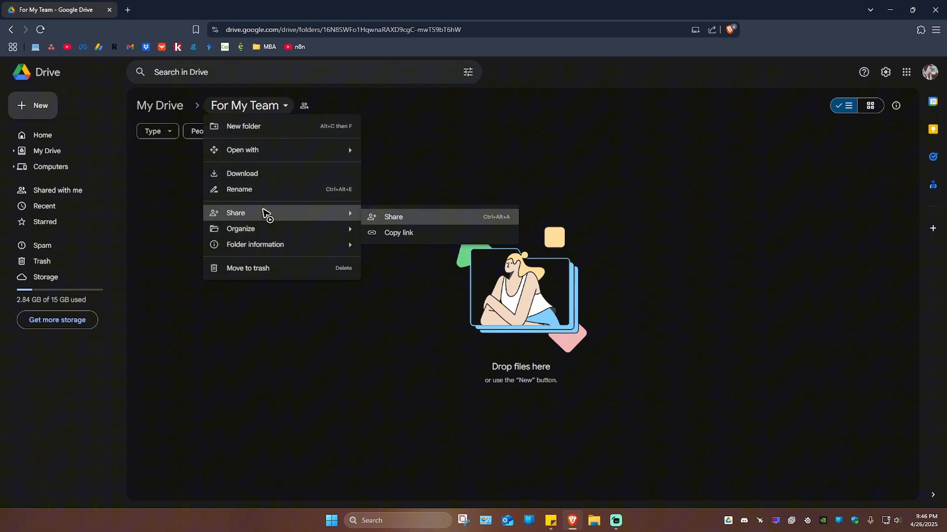
pyautogui.click(393, 217)
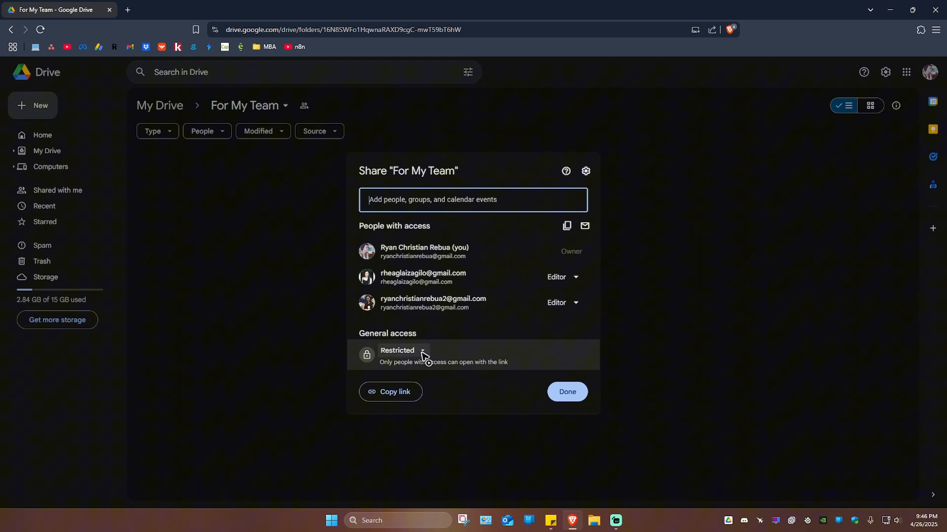
# Set general access to Anyone with the link as Editor and close sharing settings
pyautogui.click(402, 350)
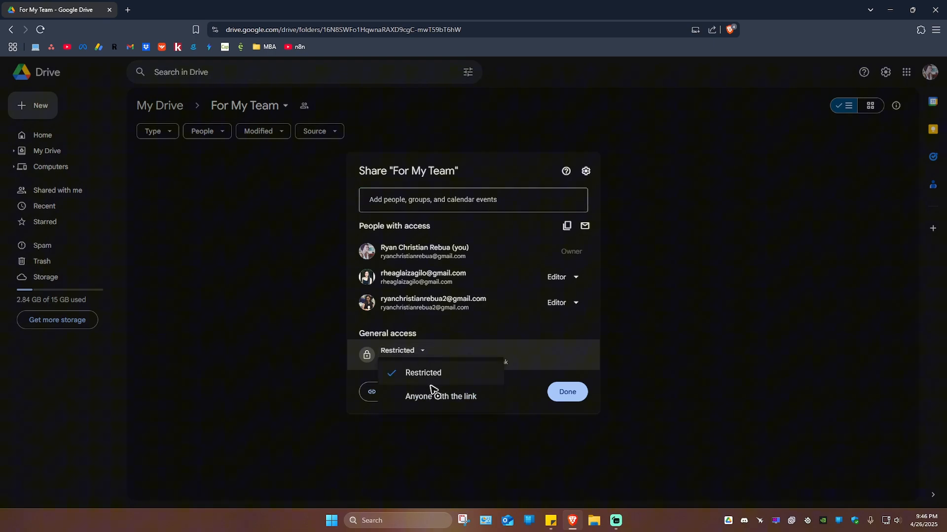
pyautogui.click(441, 396)
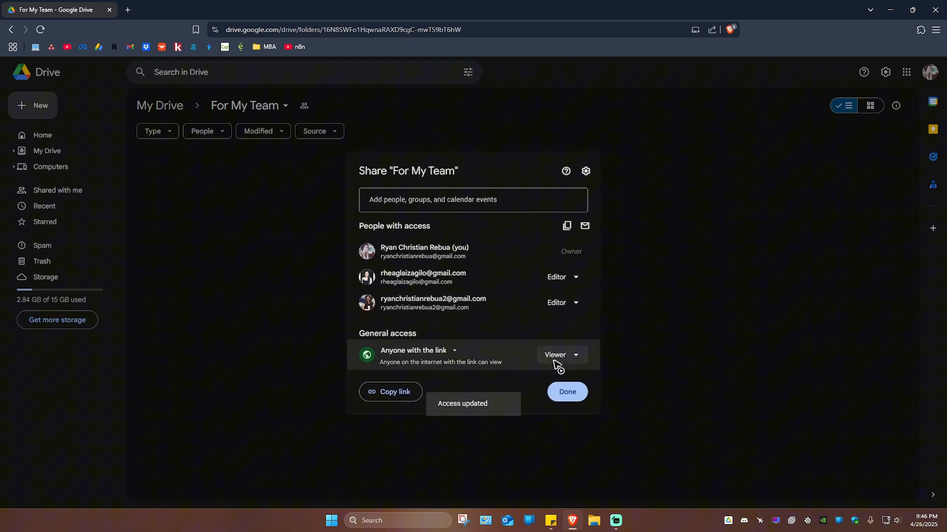
pyautogui.click(561, 355)
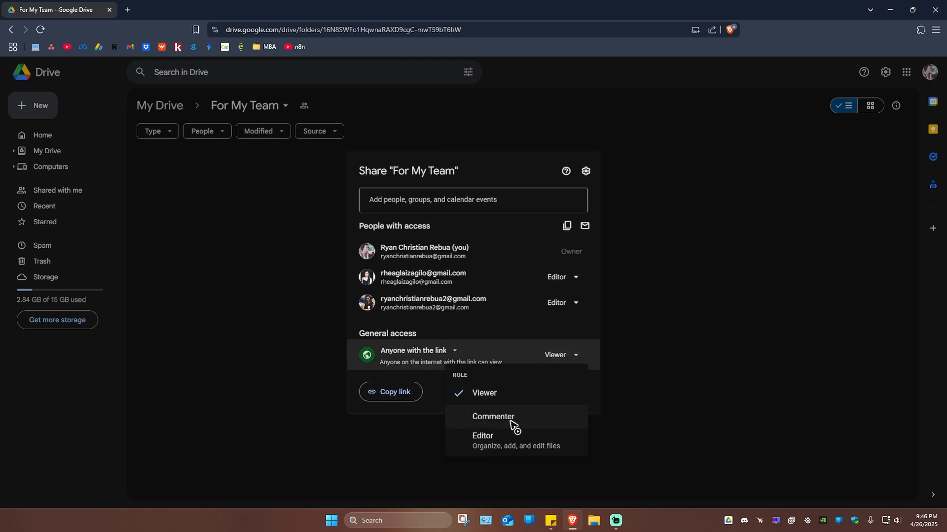
pyautogui.click(482, 436)
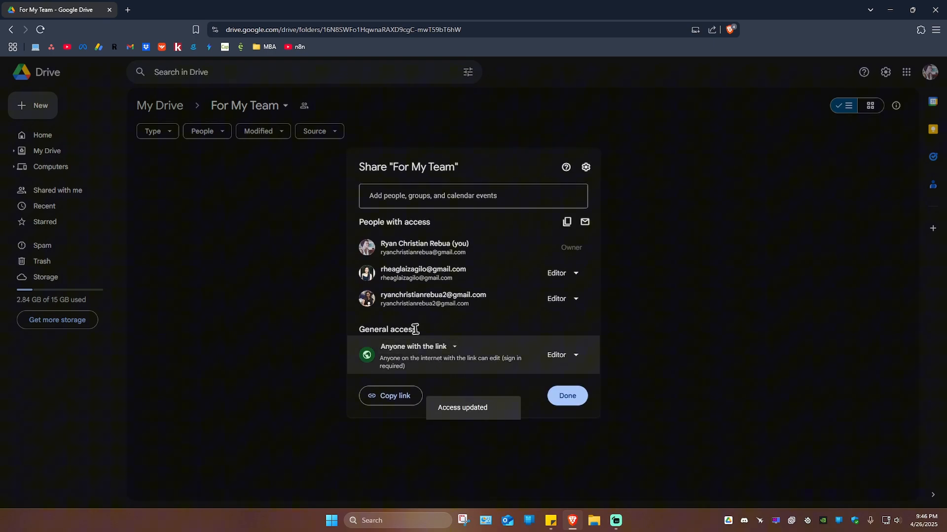
pyautogui.click(567, 396)
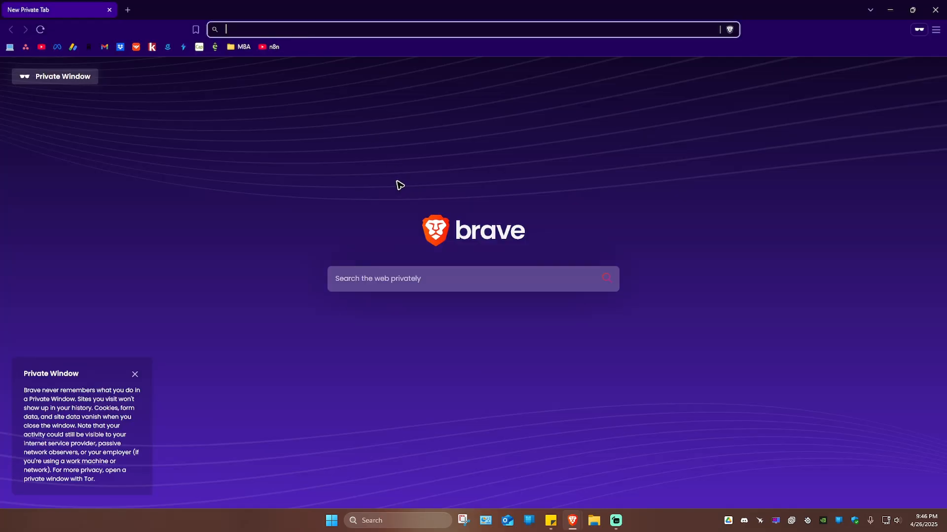
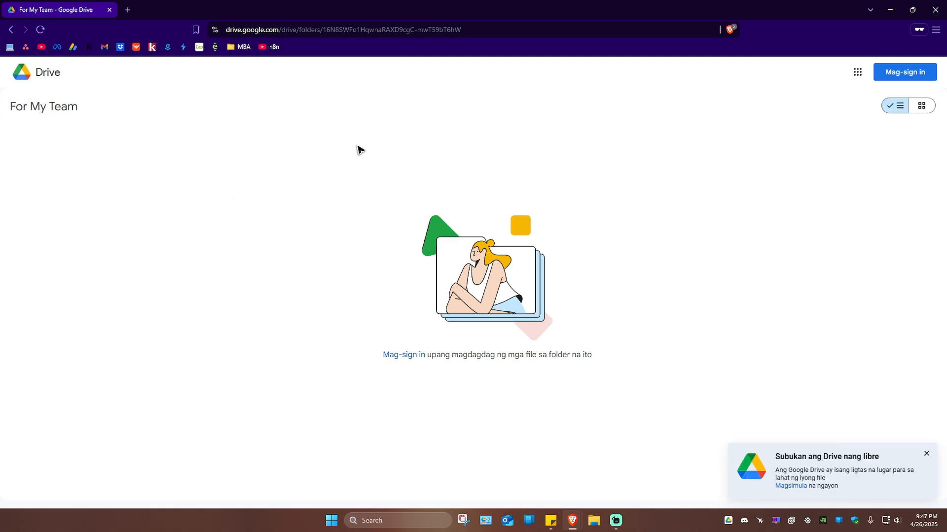
pyautogui.moveTo(634, 237)
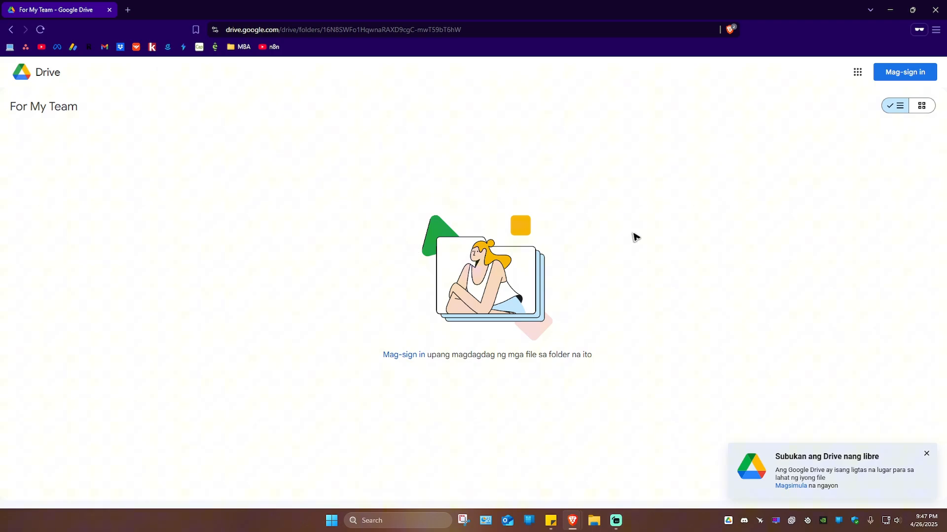
pyautogui.moveTo(597, 391)
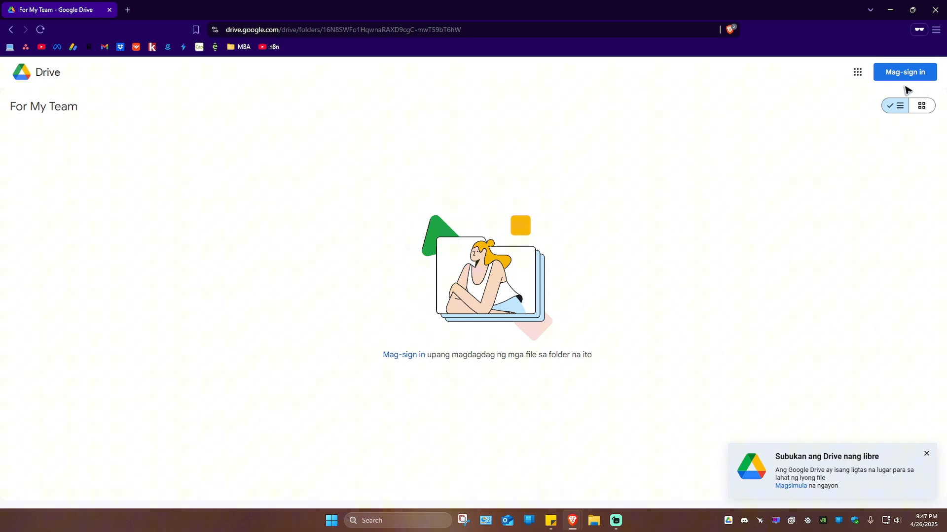
pyautogui.moveTo(801, 248)
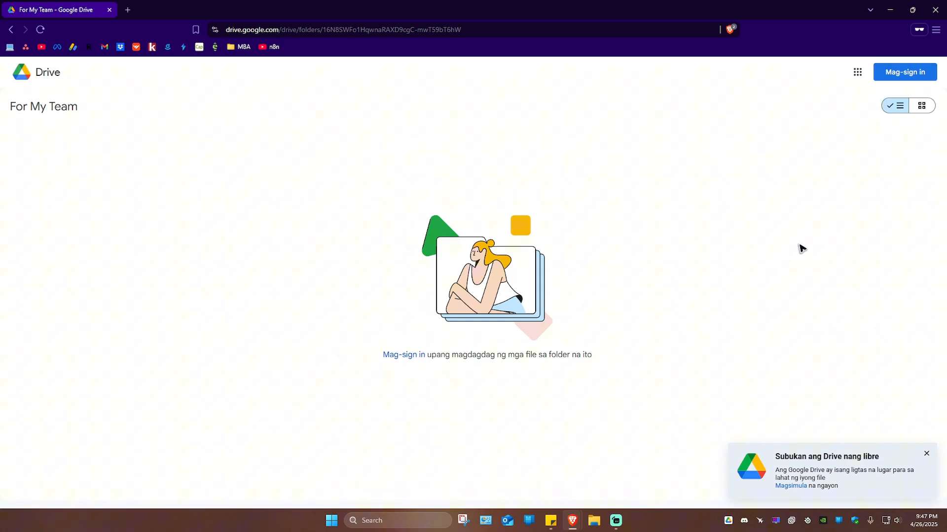